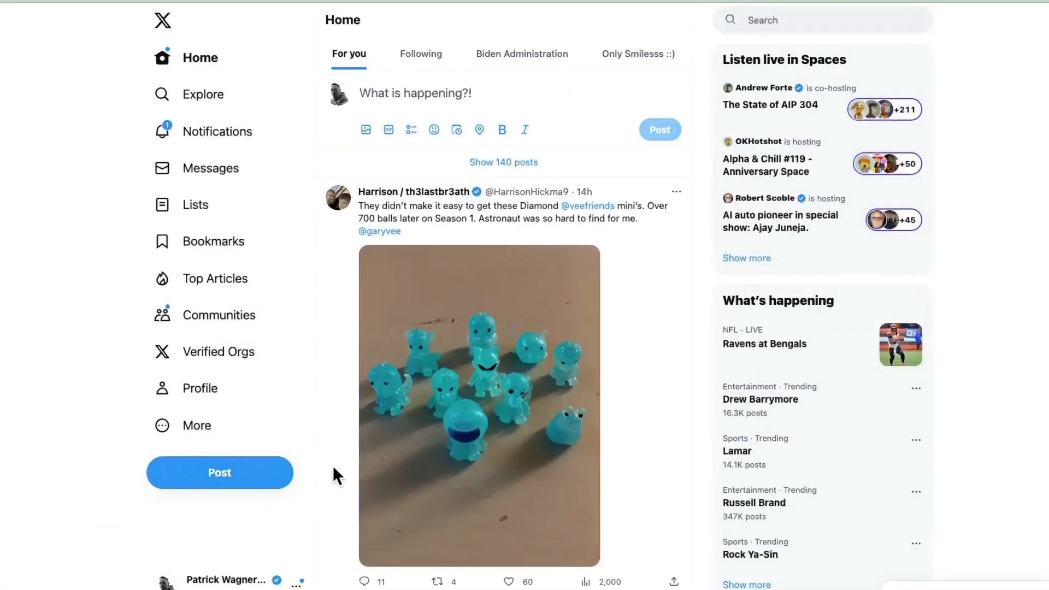
- Reach the Post Analytics beta via More > Professional Tools and start exporting the 28-day tweet activity
{"action": "left_click", "coordinate": [196, 426]}
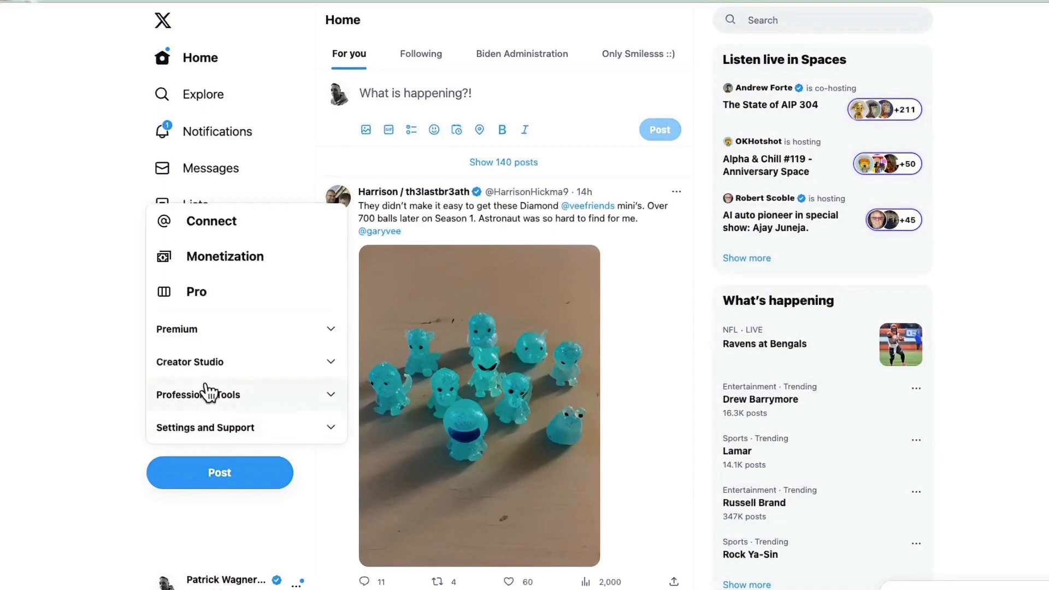
{"action": "left_click", "coordinate": [199, 394]}
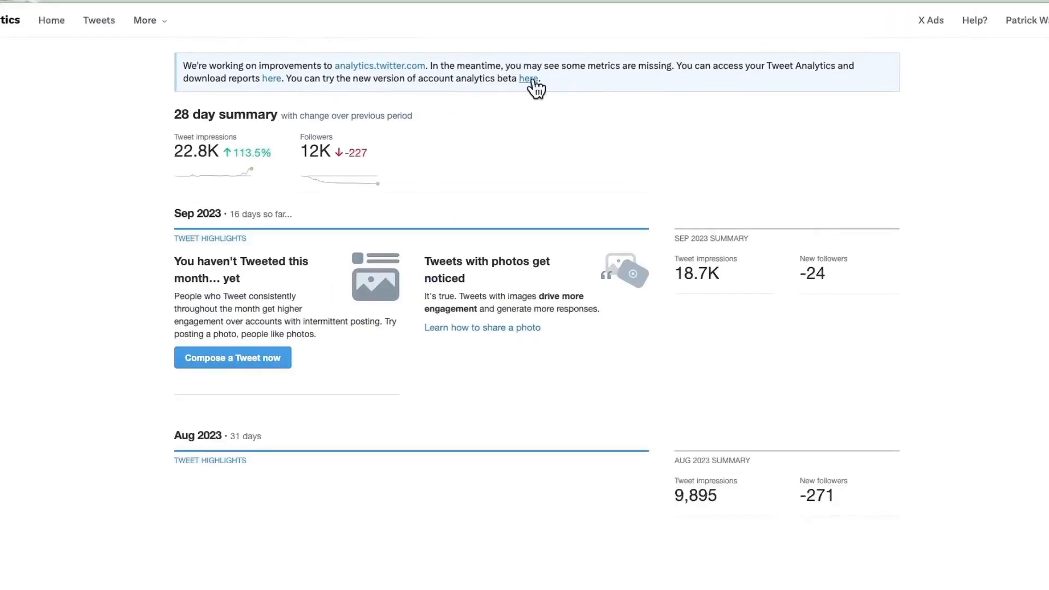
{"action": "left_click", "coordinate": [529, 79]}
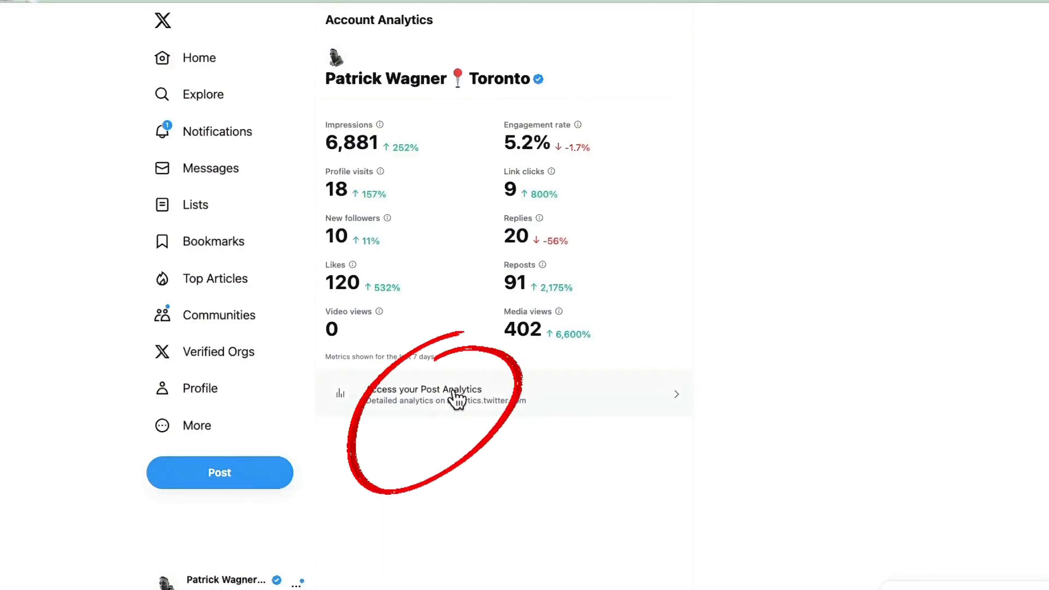
{"action": "left_click", "coordinate": [425, 393]}
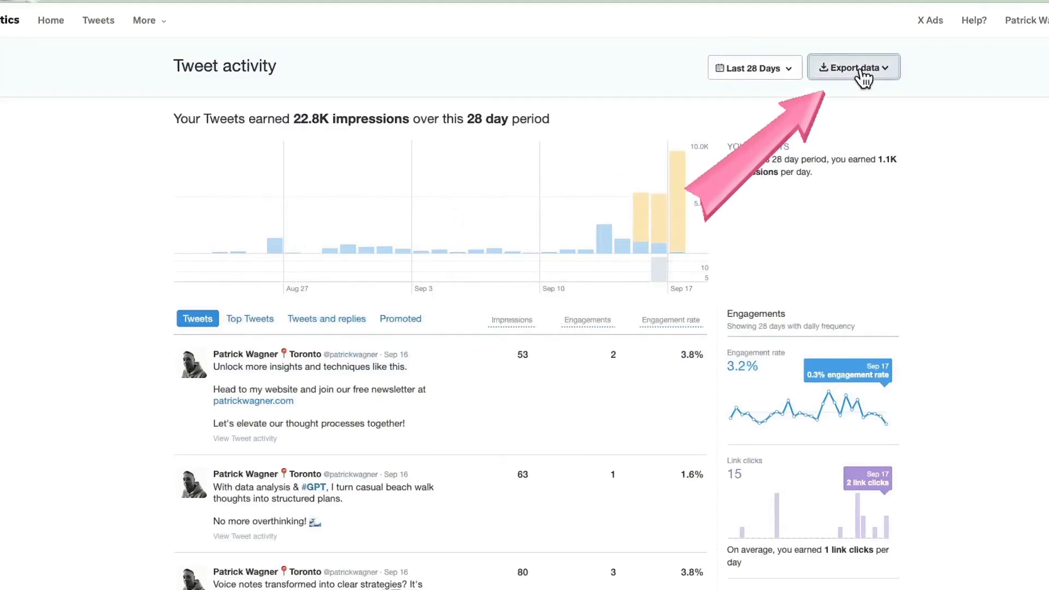
{"action": "left_click", "coordinate": [854, 67]}
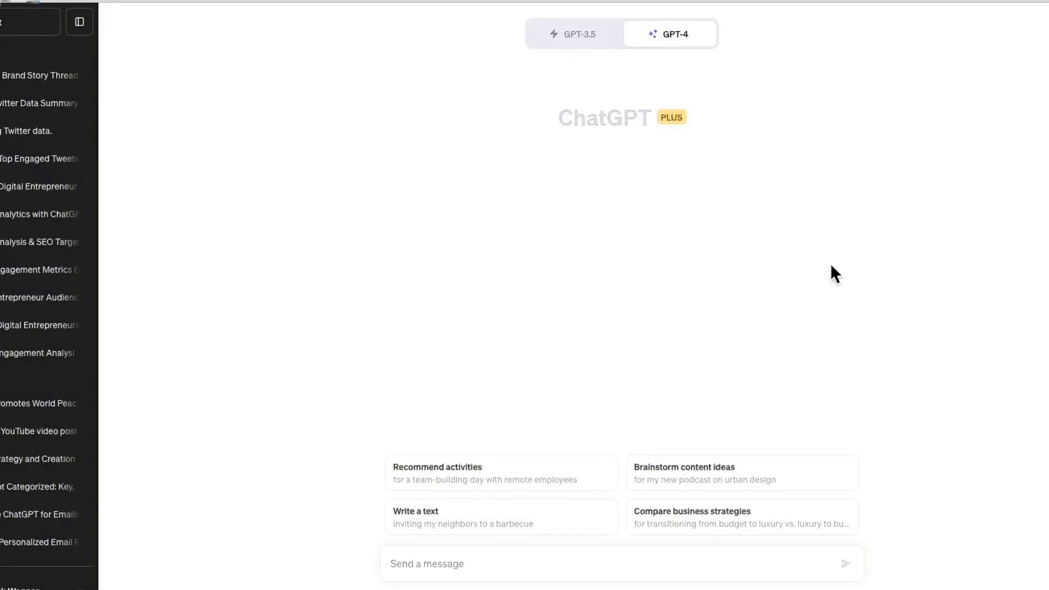
- Switch to GPT-4 Advanced Data Analysis and attach the tweet activity CSV from Downloads
{"action": "left_click", "coordinate": [668, 34]}
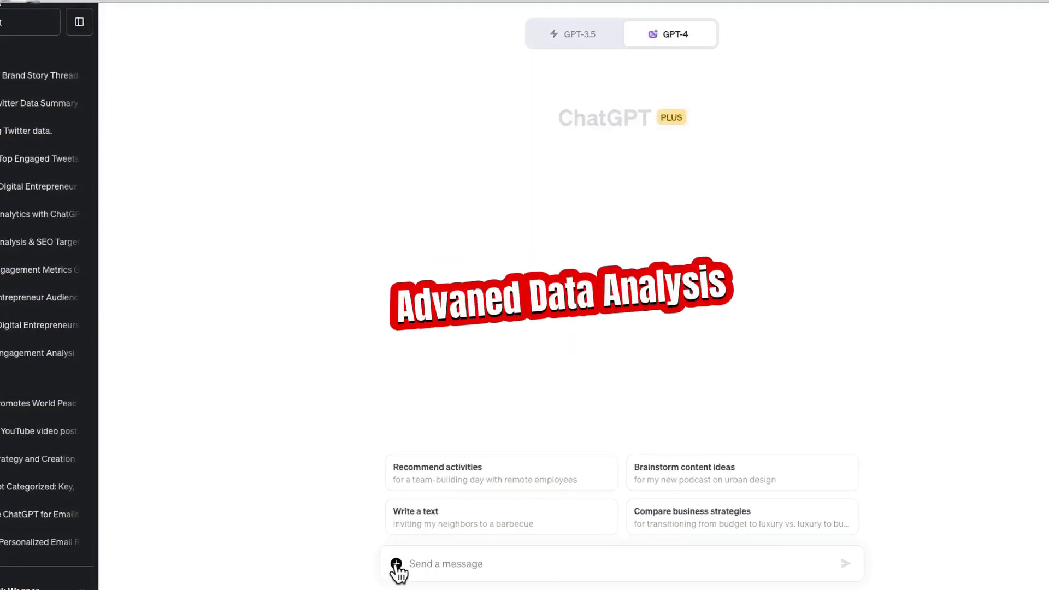
{"action": "left_click", "coordinate": [396, 564]}
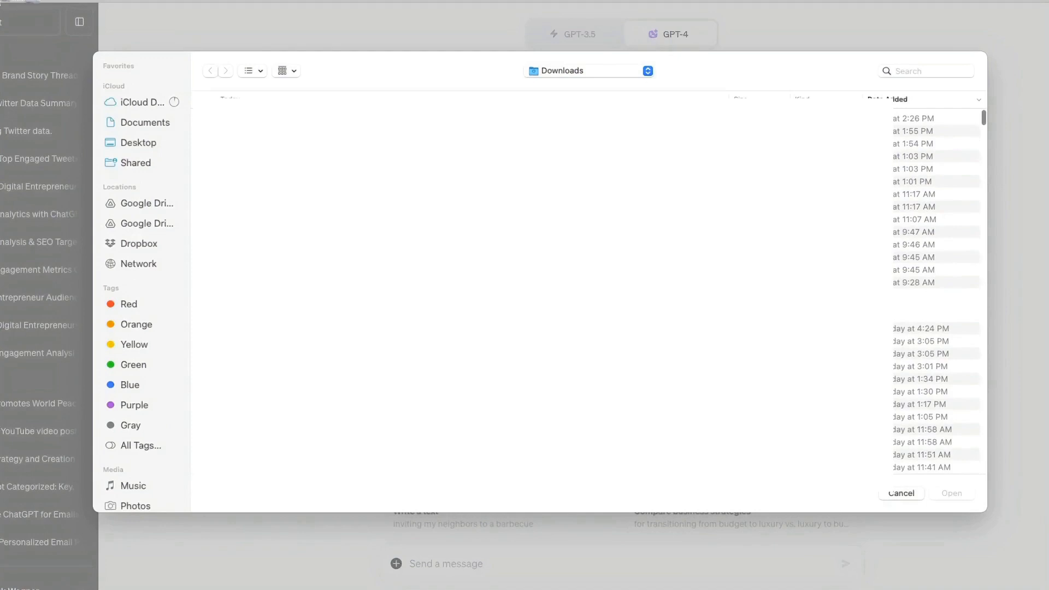
{"action": "left_click", "coordinate": [950, 492]}
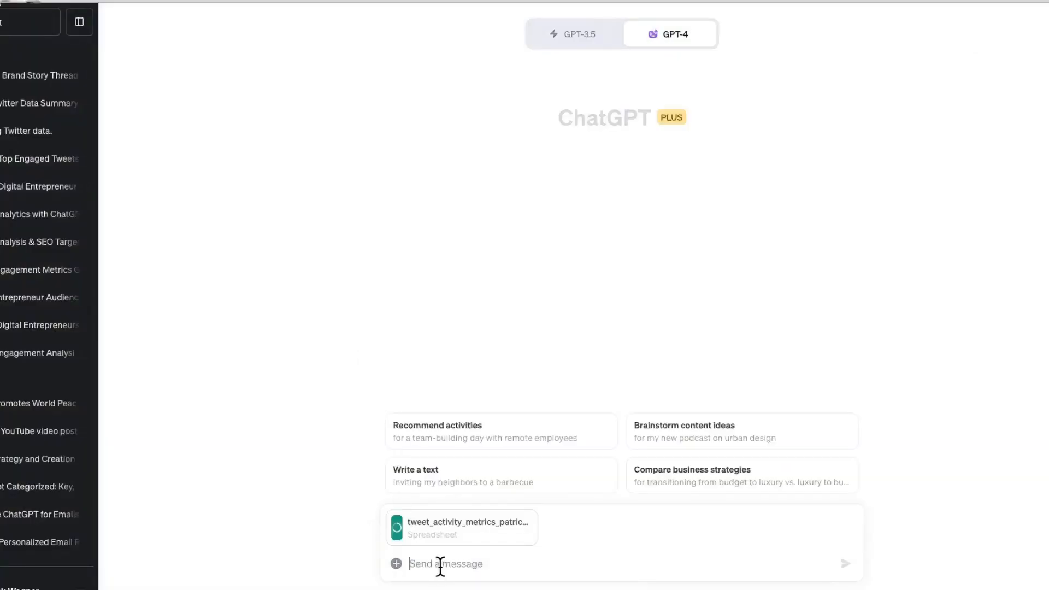
- Draft a prompt asking to ingest the 28-day tweet data and analyze it together
{"action": "type", "text": "plea"}
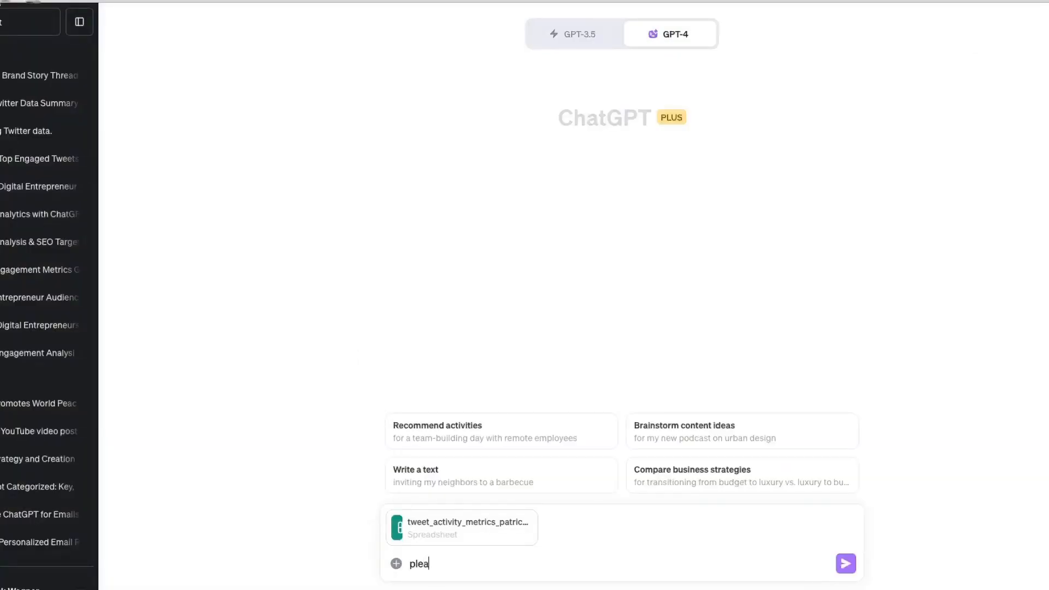
{"action": "type", "text": "please ingest the following twitter data about my recent 28 days of posts."}
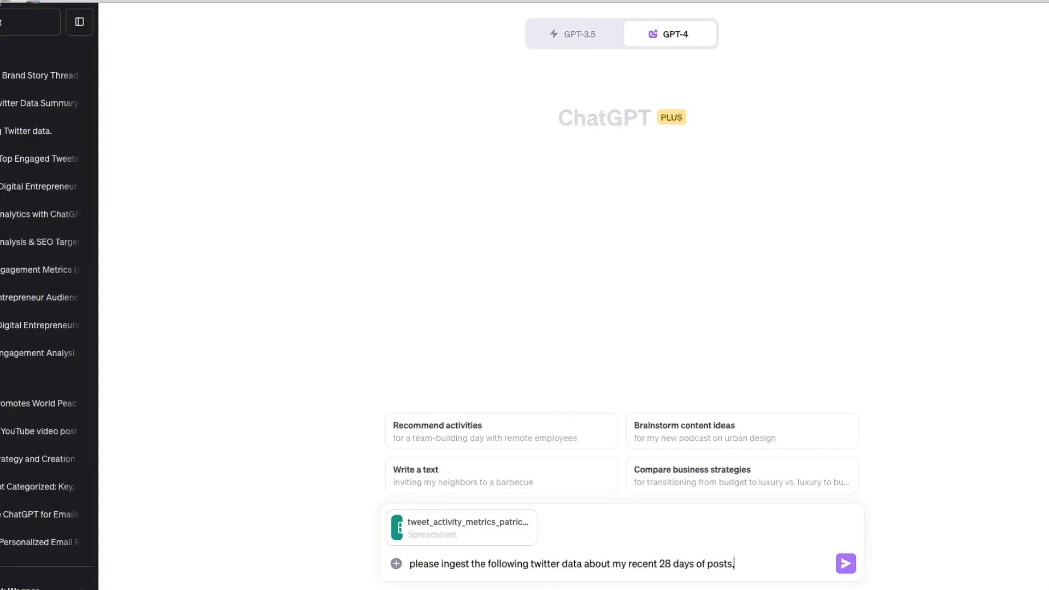
{"action": "type", "text": ",and let's analyze it together."}
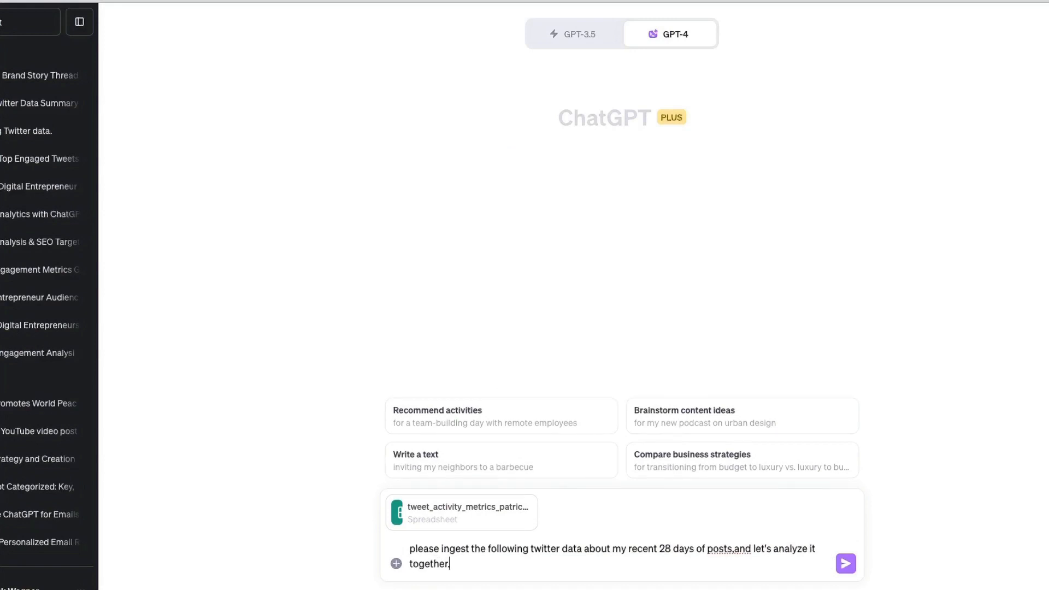
- Send the data-ingest request with the attached spreadsheet
{"action": "left_click", "coordinate": [845, 564]}
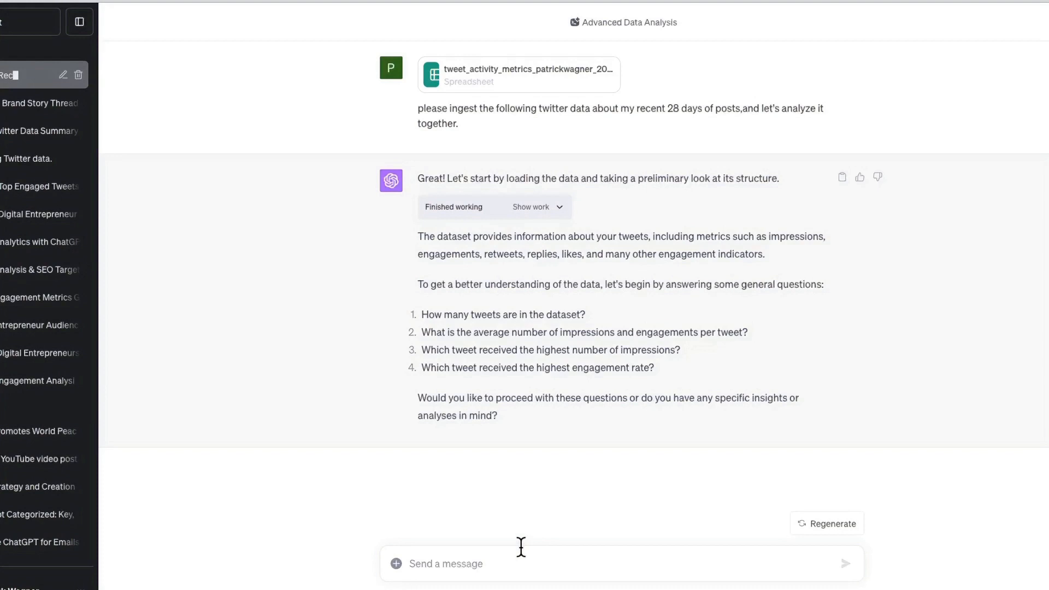
- Ask for a combination of all the suggested analyses with normalized results and send it
{"action": "type", "text": "Recent 28 Da"}
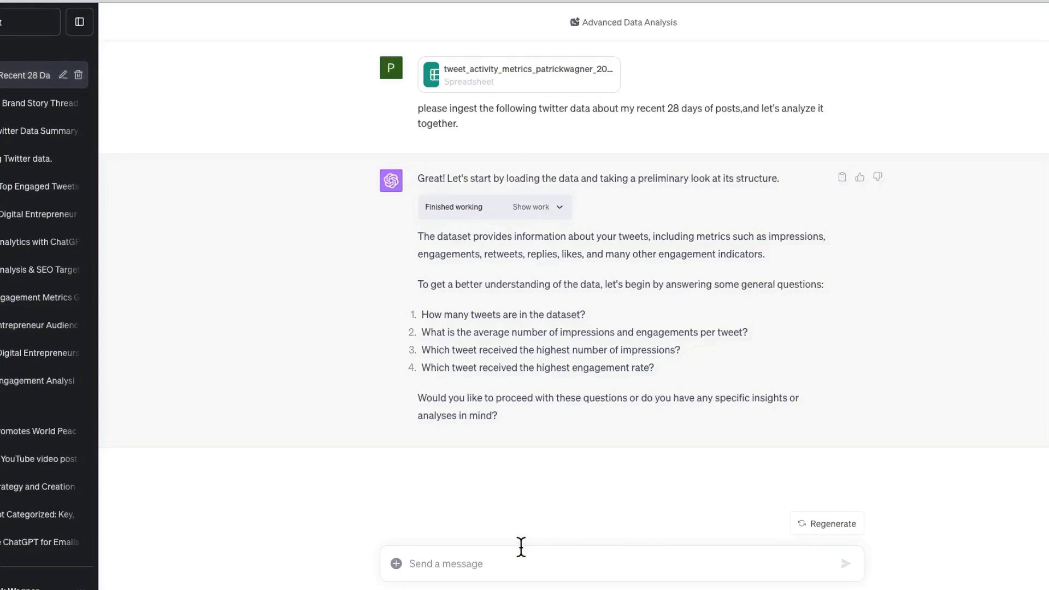
{"action": "type", "text": "l;e"}
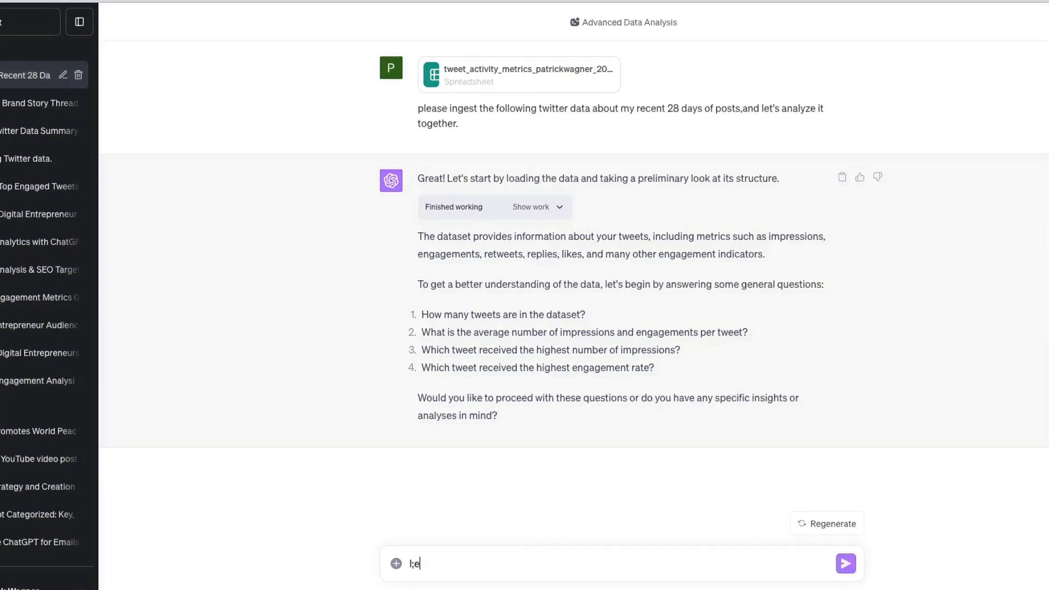
{"action": "type", "text": "let's do a combina"}
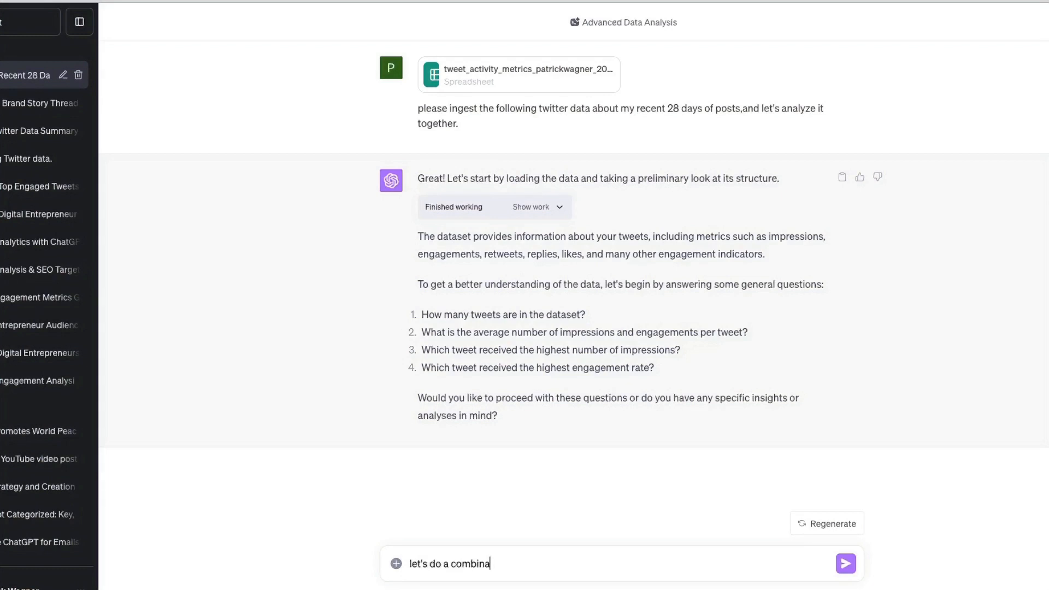
{"action": "type", "text": "tion of"}
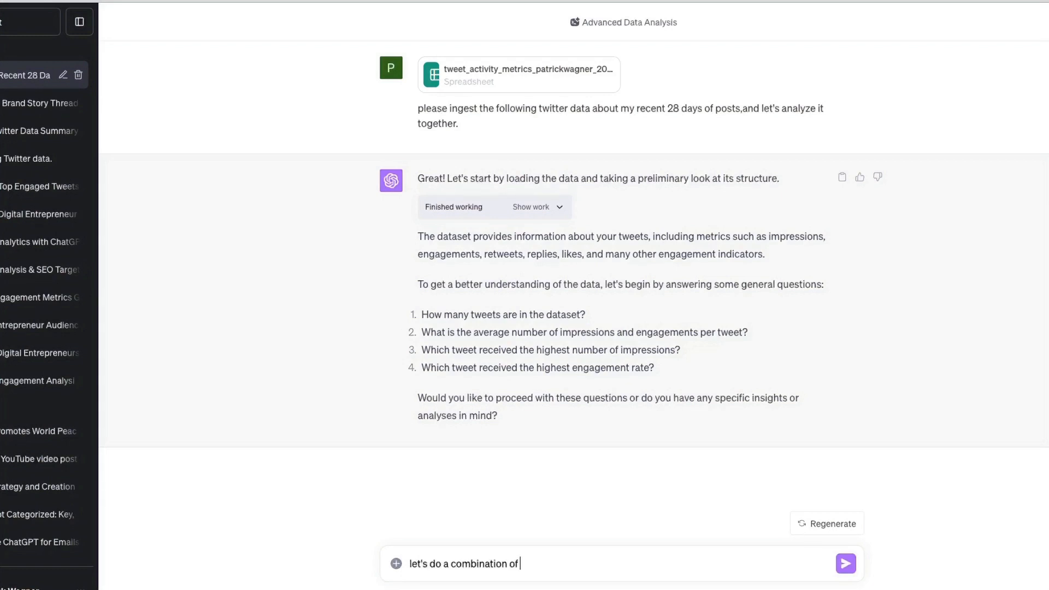
{"action": "type", "text": "the alloft"}
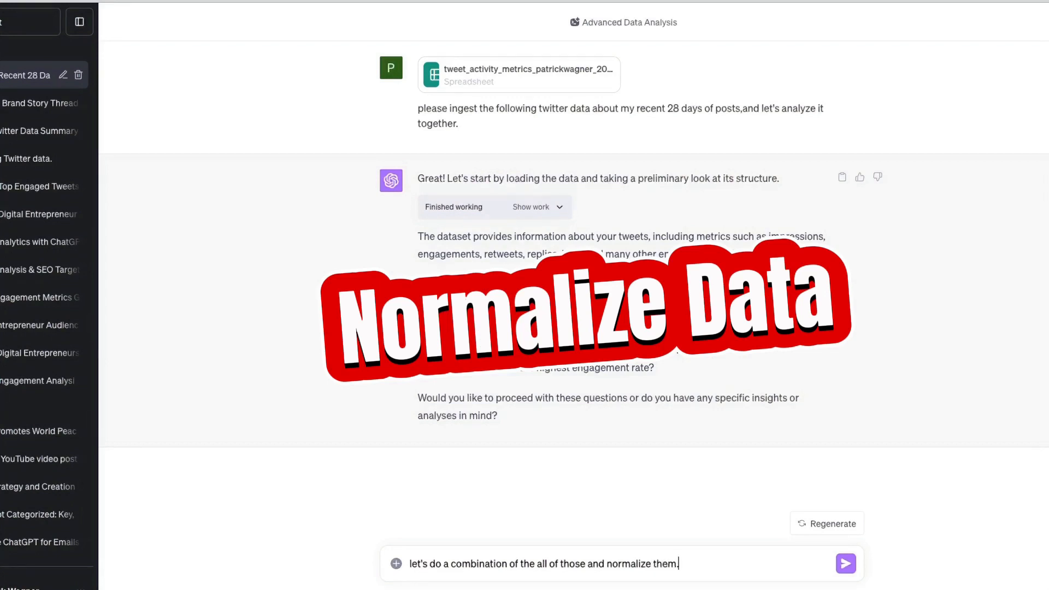
{"action": "left_click", "coordinate": [845, 563]}
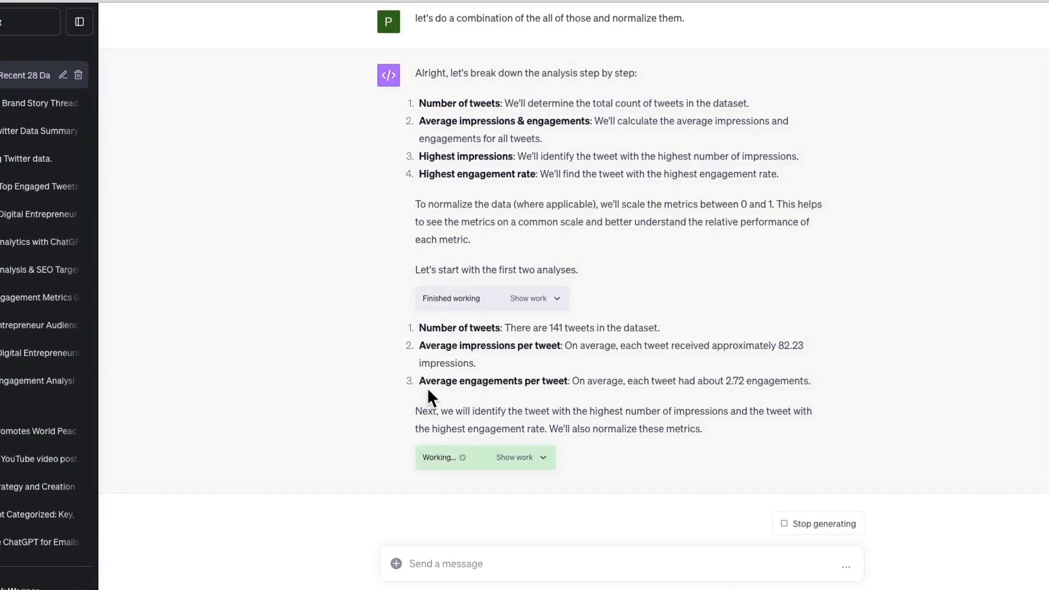
{"action": "mouse_move", "coordinate": [323, 403]}
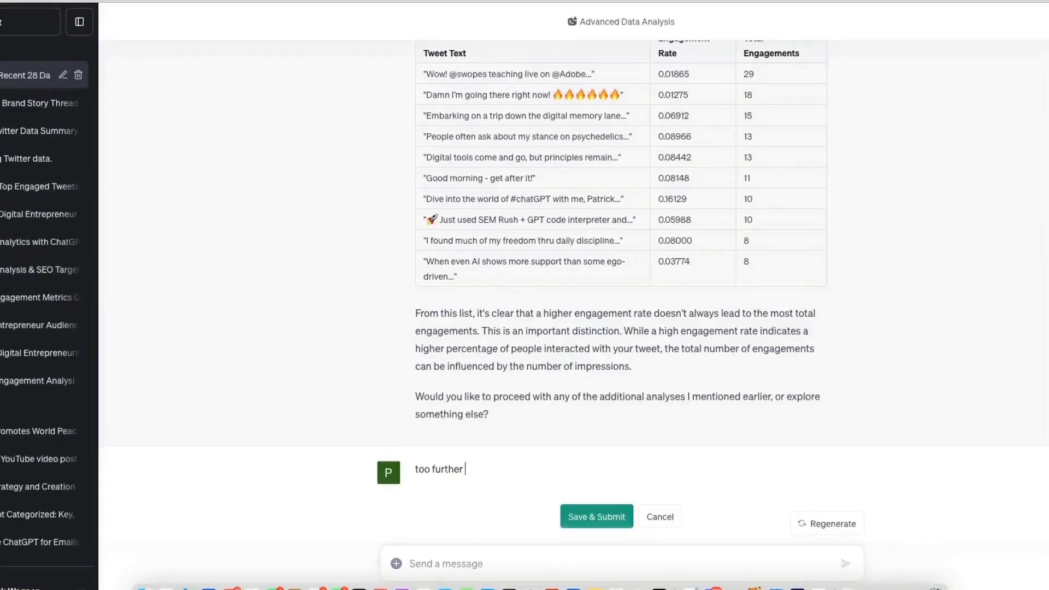
- Submit the edited prompt: analyze the top engaged tweets' tone and manner to replicate in this week's content production
{"action": "type", "text": "analyze"}
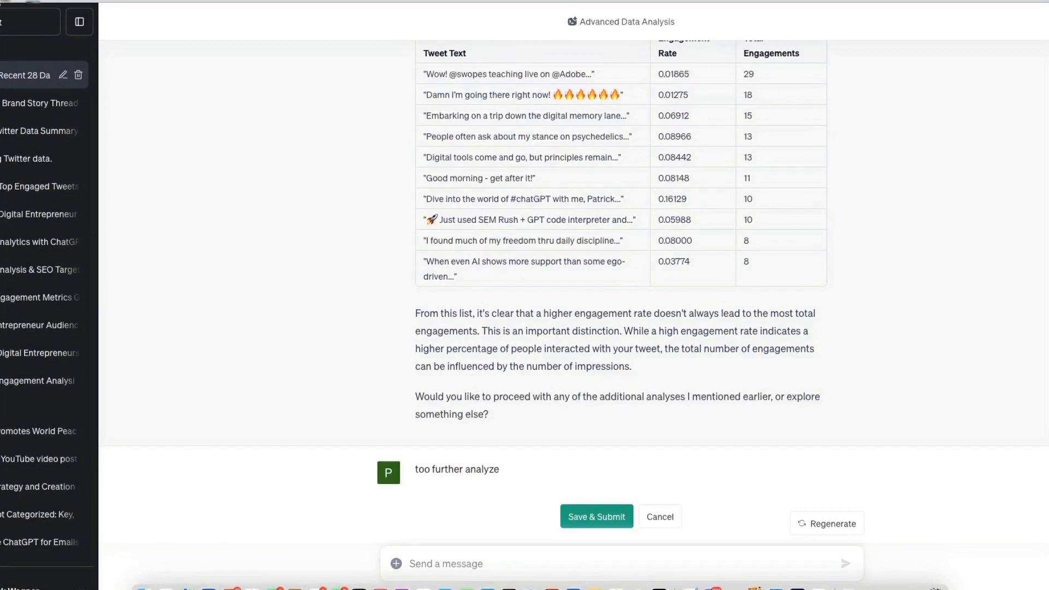
{"action": "type", "text": "quie"}
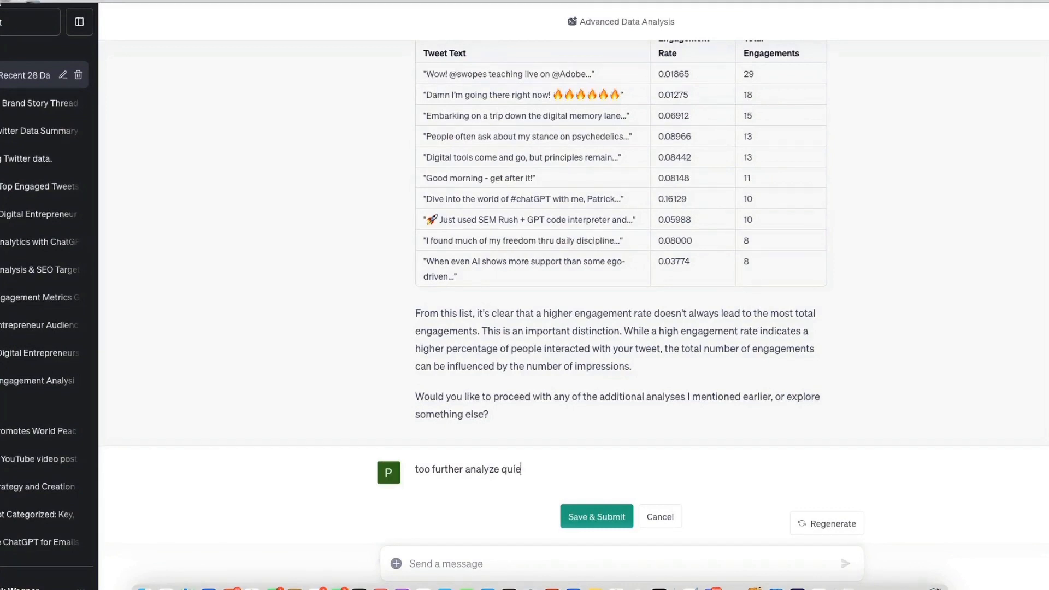
{"action": "type", "text": "tly"}
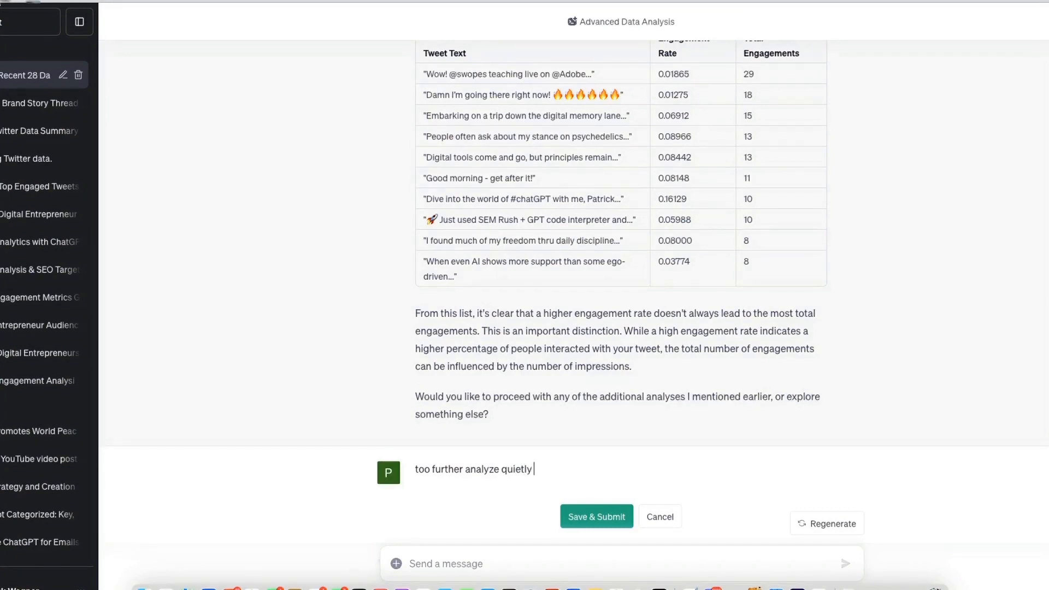
{"action": "type", "text": "these top tw"}
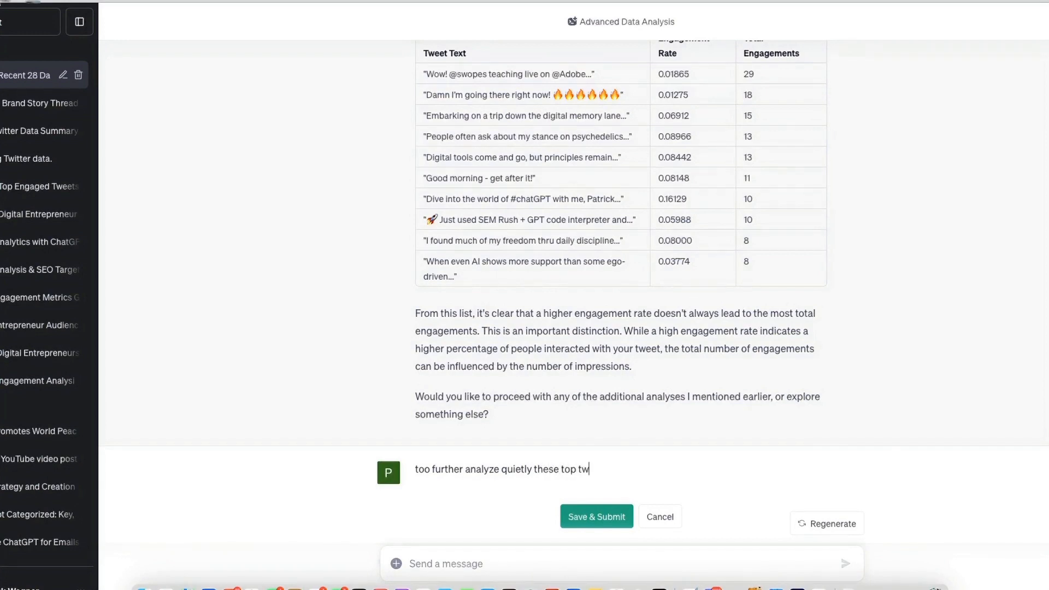
{"action": "type", "text": "engaged"}
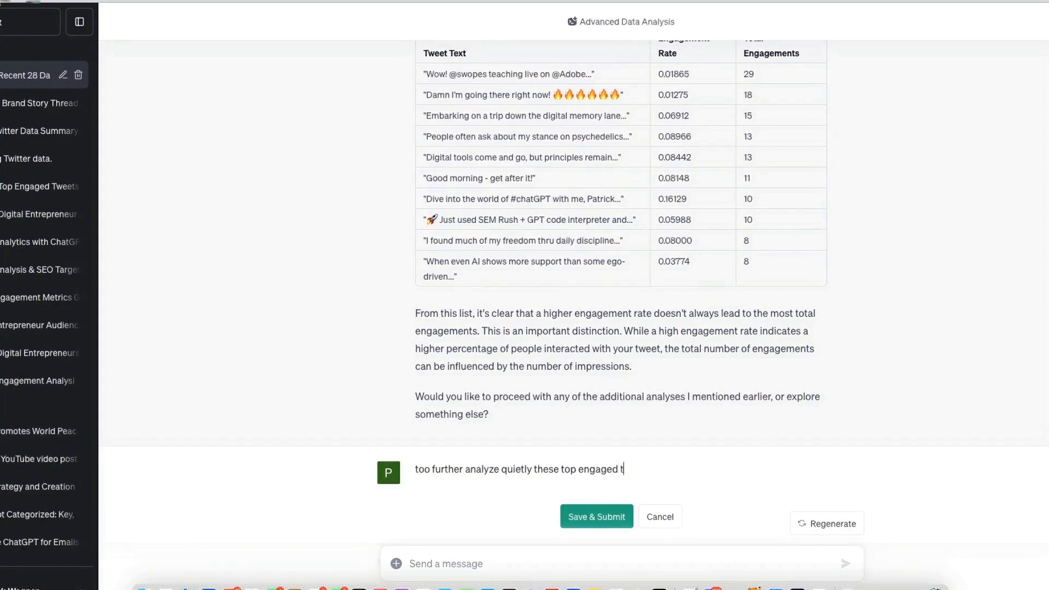
{"action": "type", "text": "weets for the tone and manner t"}
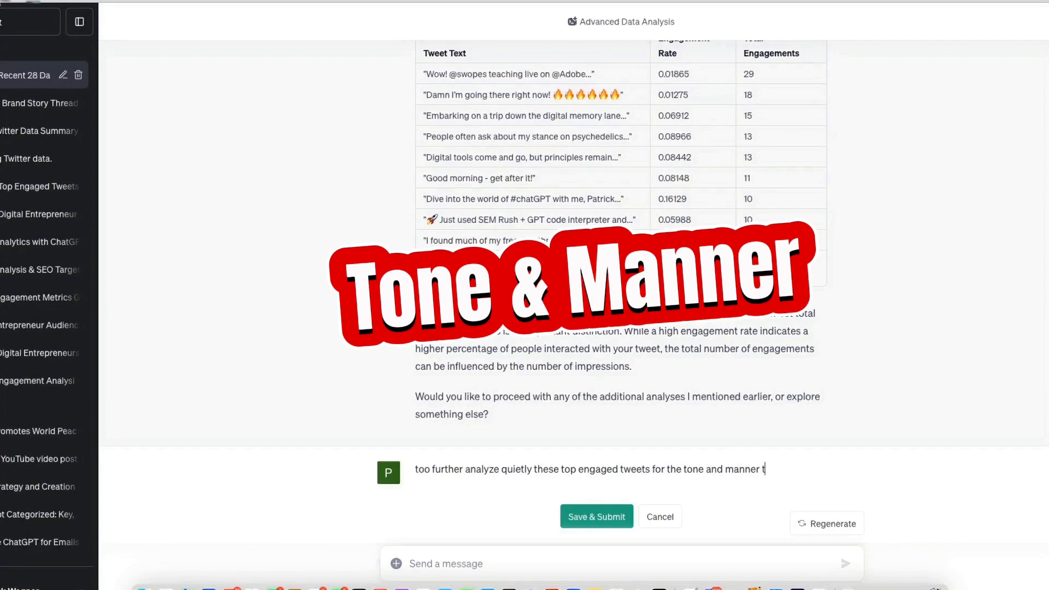
{"action": "type", "text": "hat I may repl"}
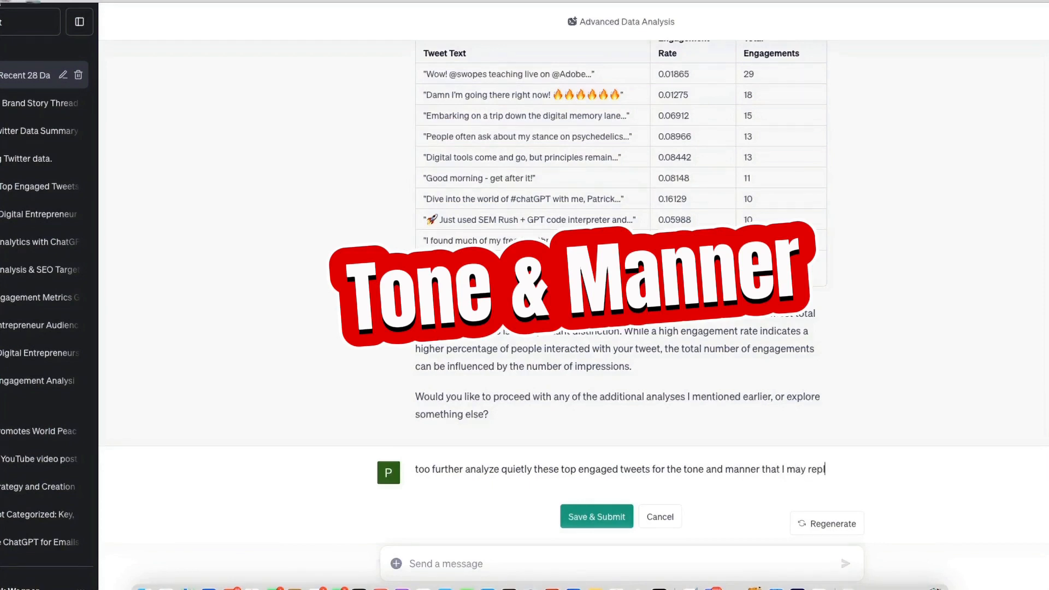
{"action": "type", "text": "replicate it in"}
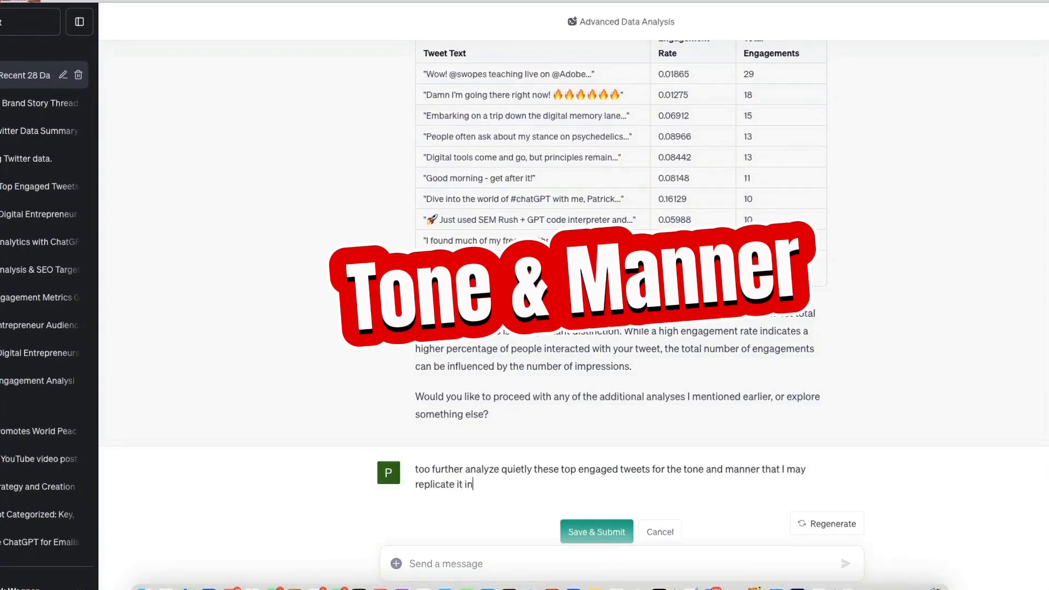
{"action": "type", "text": "this week content"}
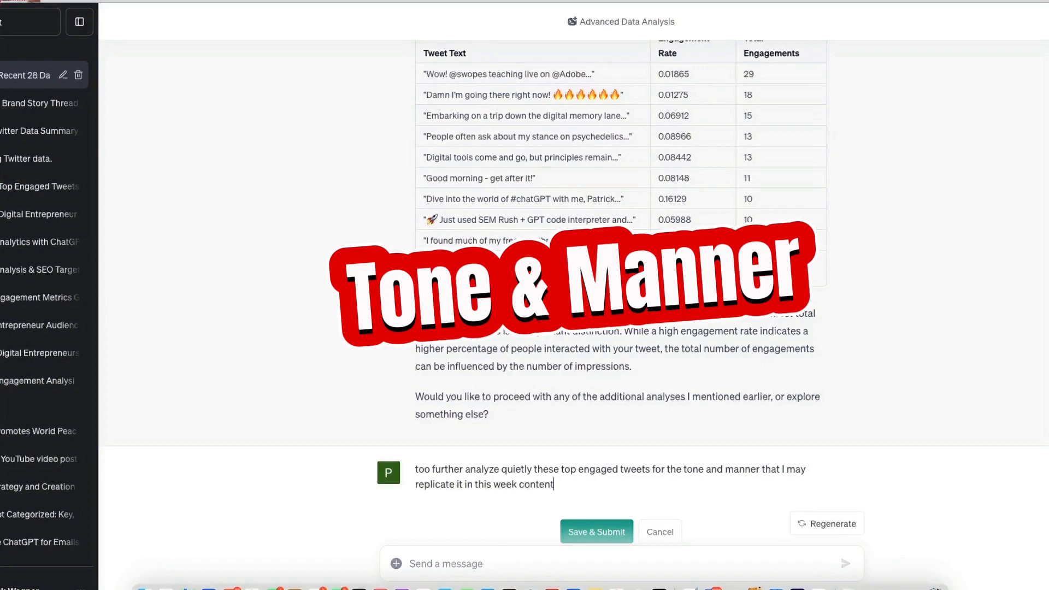
{"action": "type", "text": "production."}
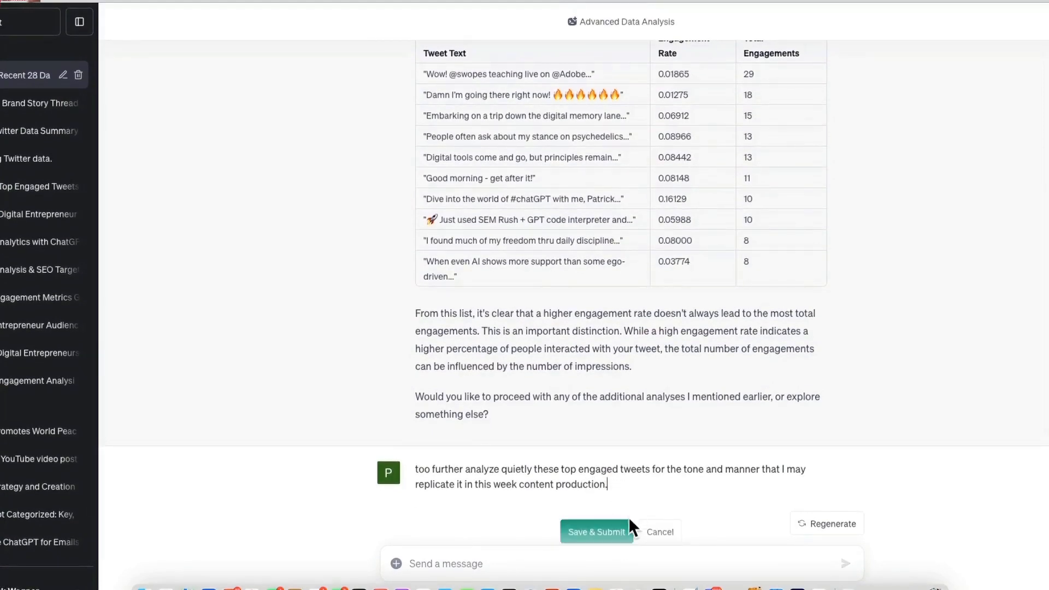
{"action": "left_click", "coordinate": [596, 532]}
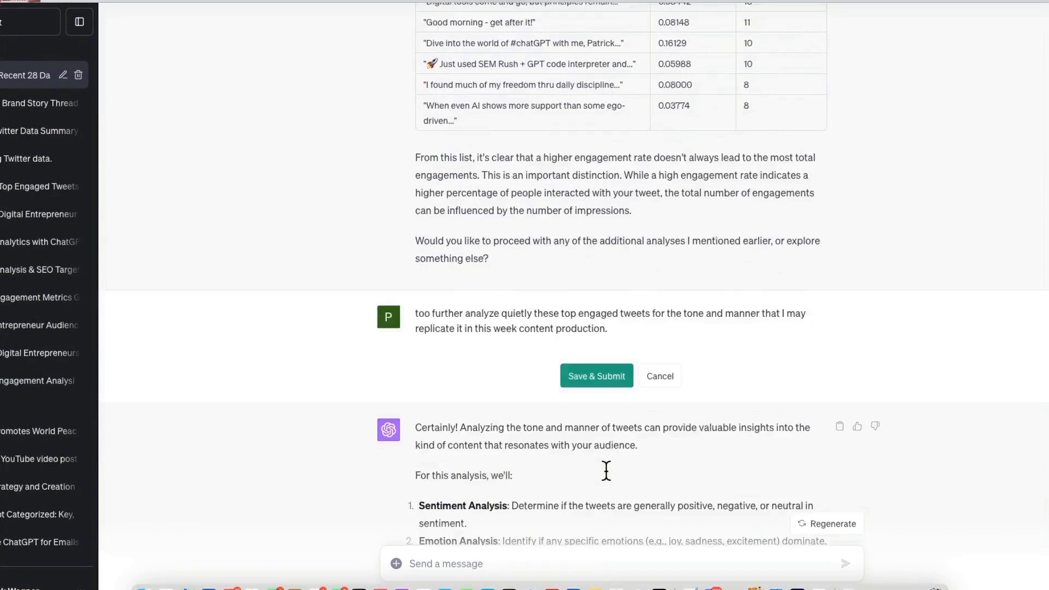
- Collapse the Python code and review the sentiment table of the top 10 tweets
{"action": "left_click", "coordinate": [596, 375]}
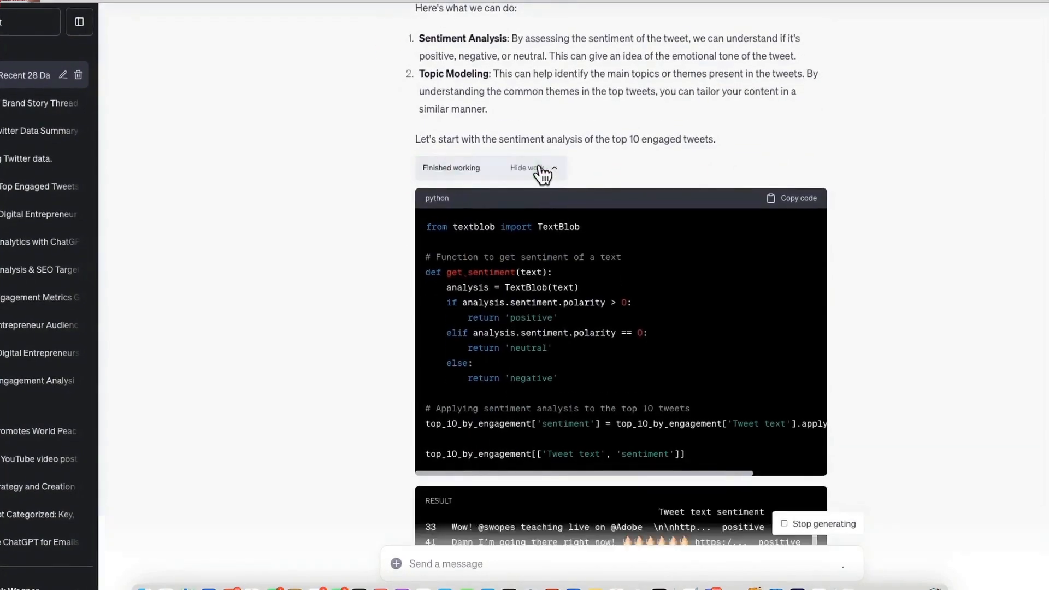
{"action": "left_click", "coordinate": [531, 168]}
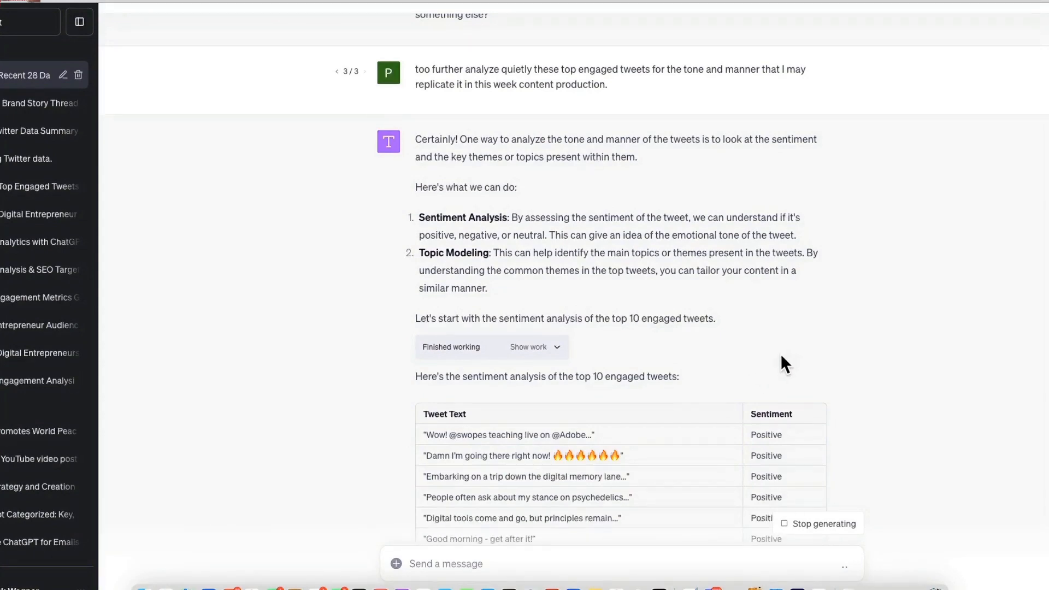
{"action": "scroll", "scroll_direction": "down", "scroll_amount": 3}
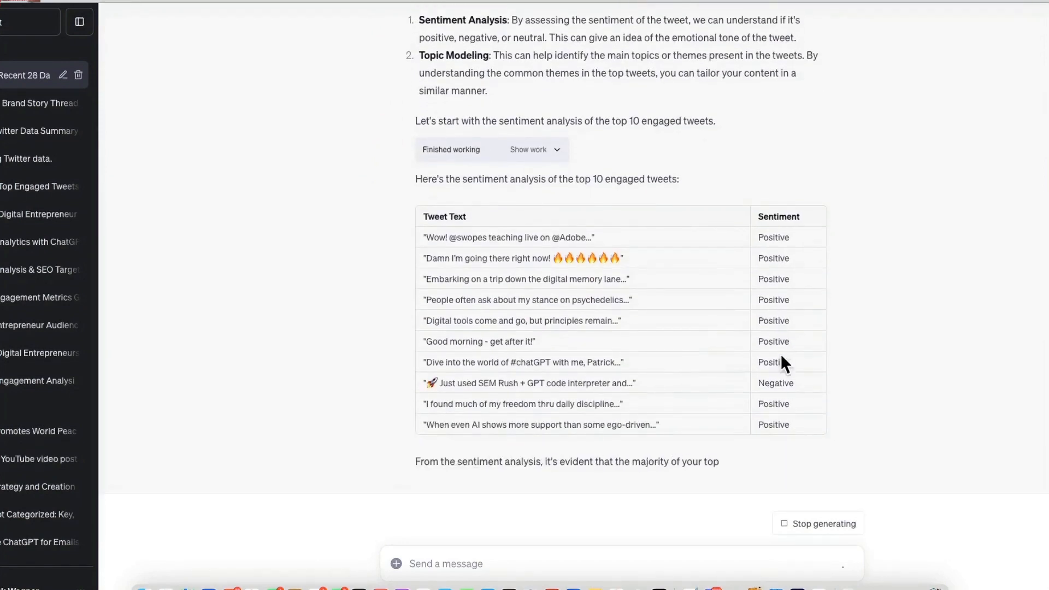
{"action": "scroll", "scroll_direction": "down", "scroll_amount": 3}
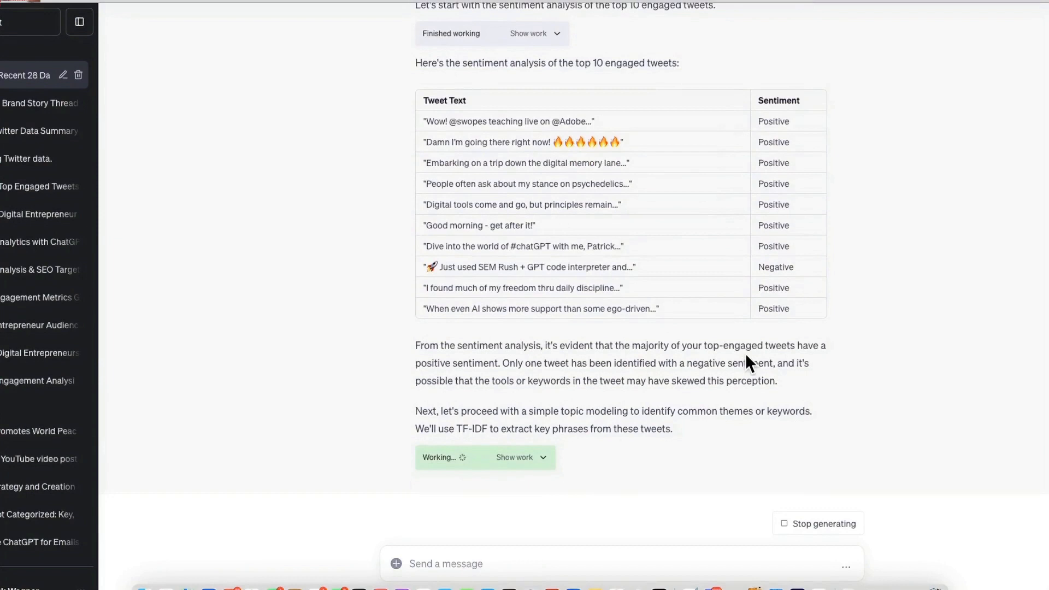
{"action": "mouse_move", "coordinate": [662, 342]}
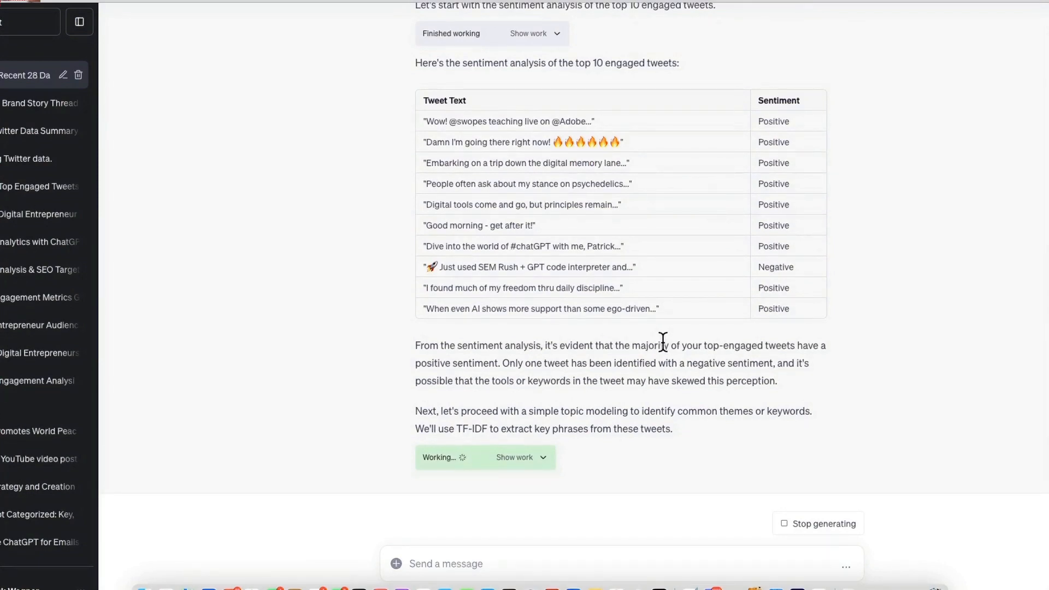
- Review the TF-IDF keyword table and ten weekly content recommendations as they generate
{"action": "left_click", "coordinate": [519, 457]}
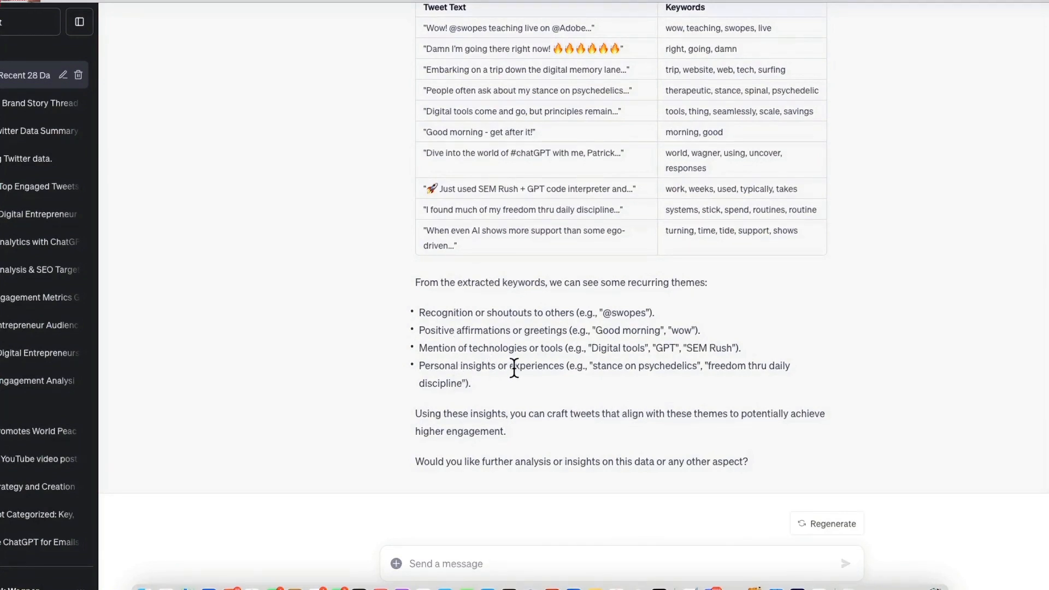
{"action": "mouse_move", "coordinate": [551, 545]}
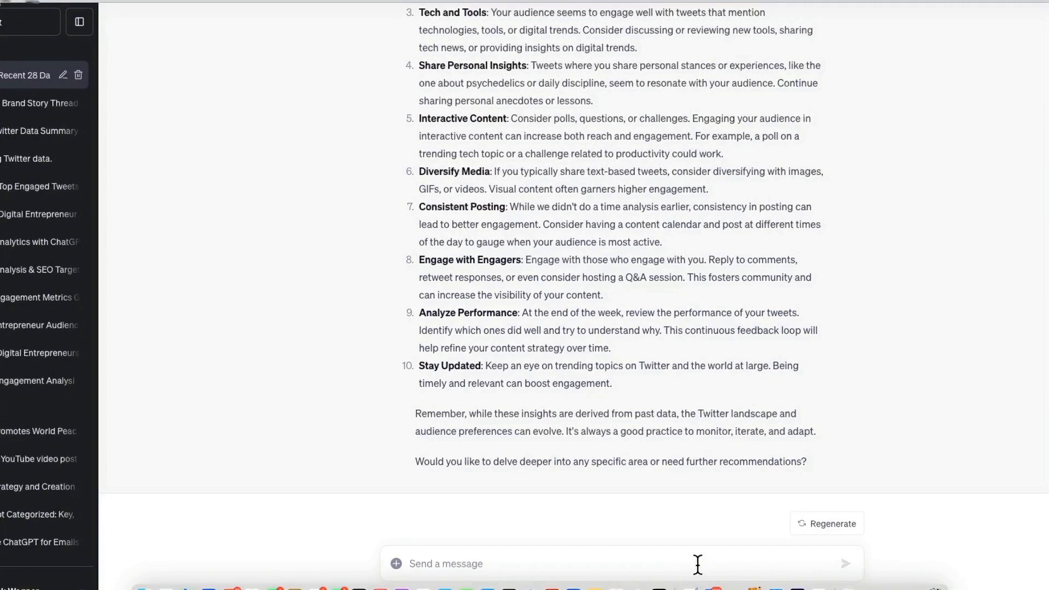
- Send a question asking for additional SEO keywords that work with my audience and the data
{"action": "type", "text": "to"}
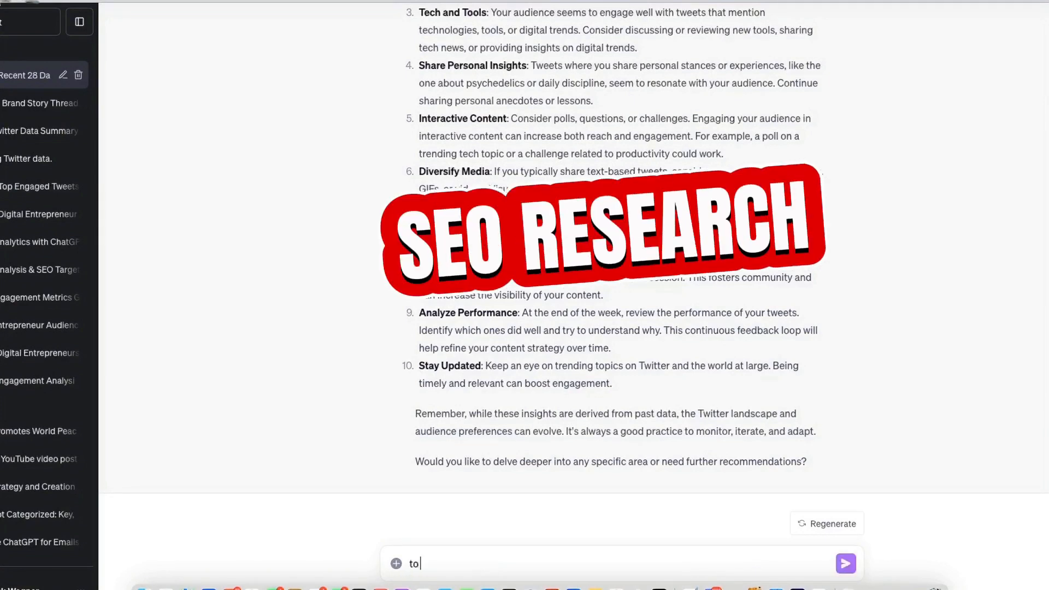
{"action": "type", "text": "pto"}
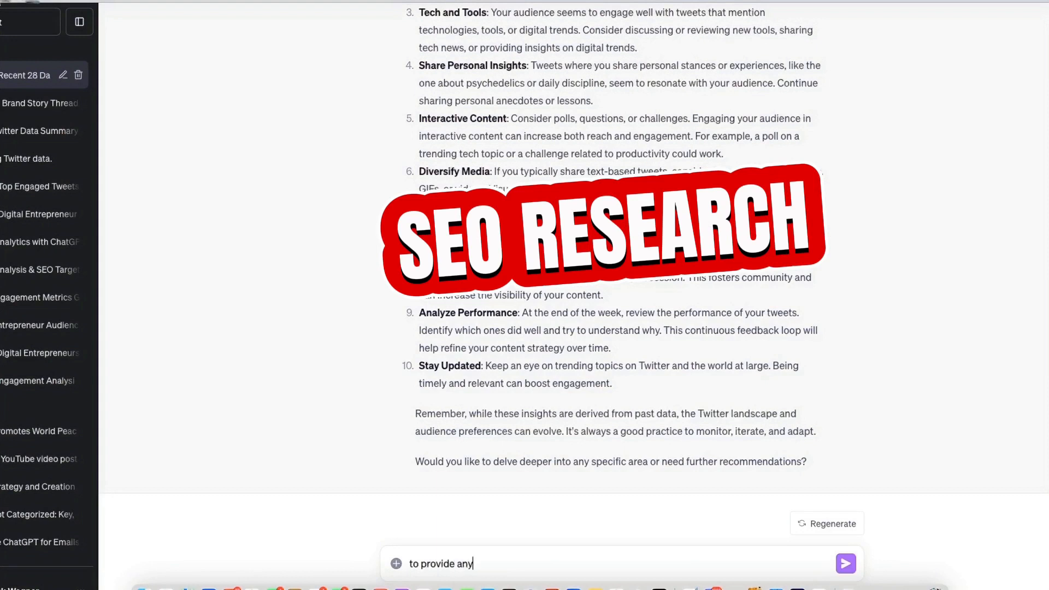
{"action": "type", "text": "additional"}
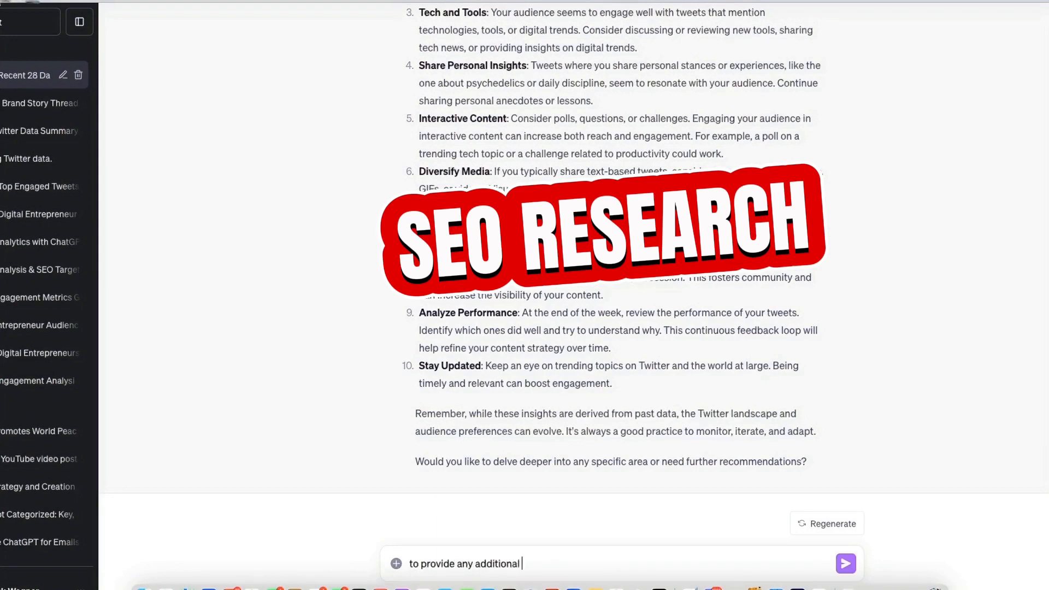
{"action": "type", "text": "SEO key"}
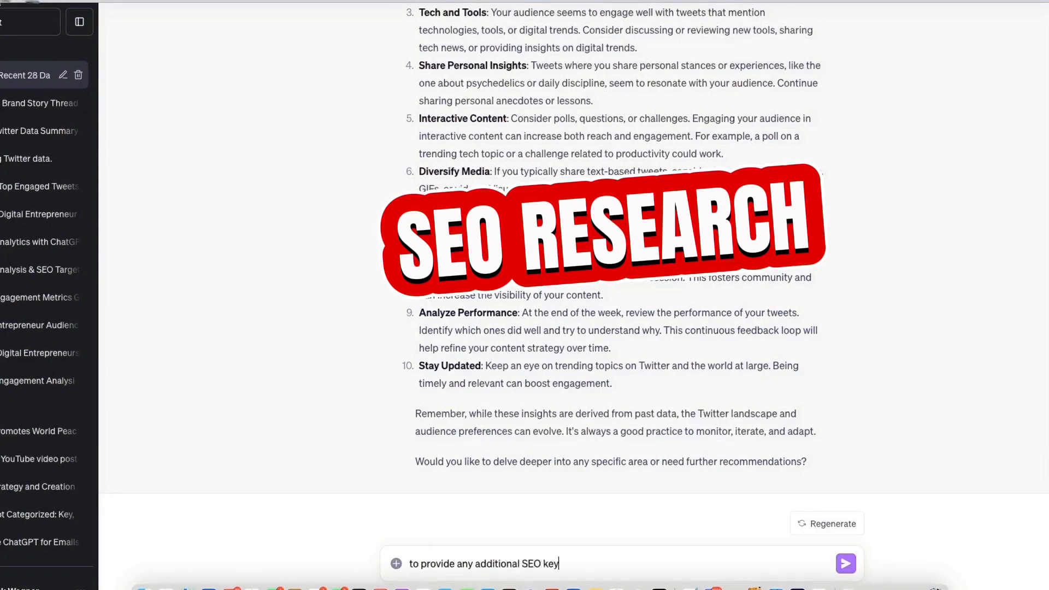
{"action": "type", "text": "words that would"}
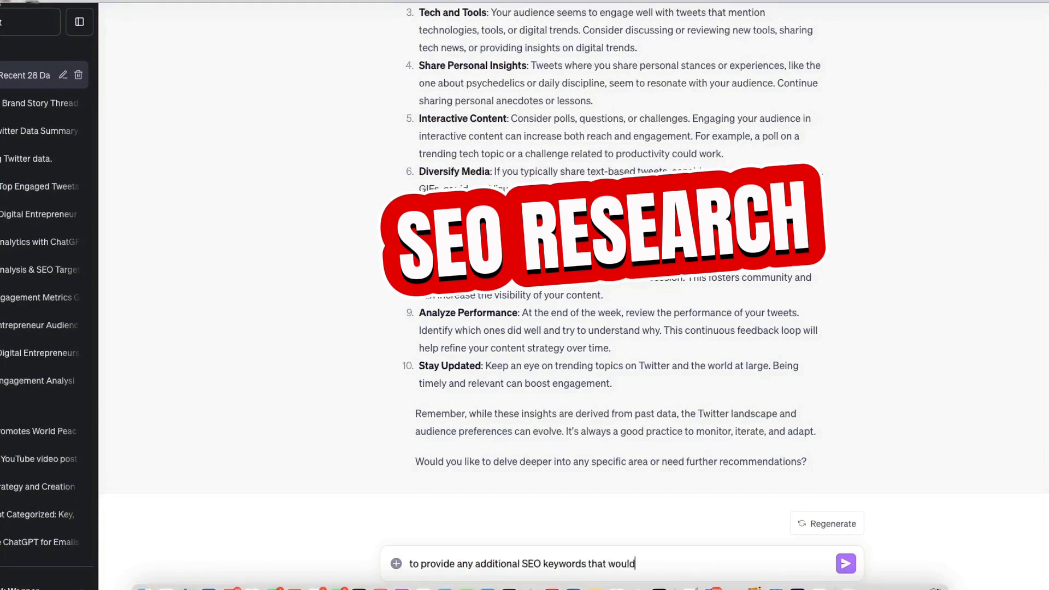
{"action": "type", "text": "work"}
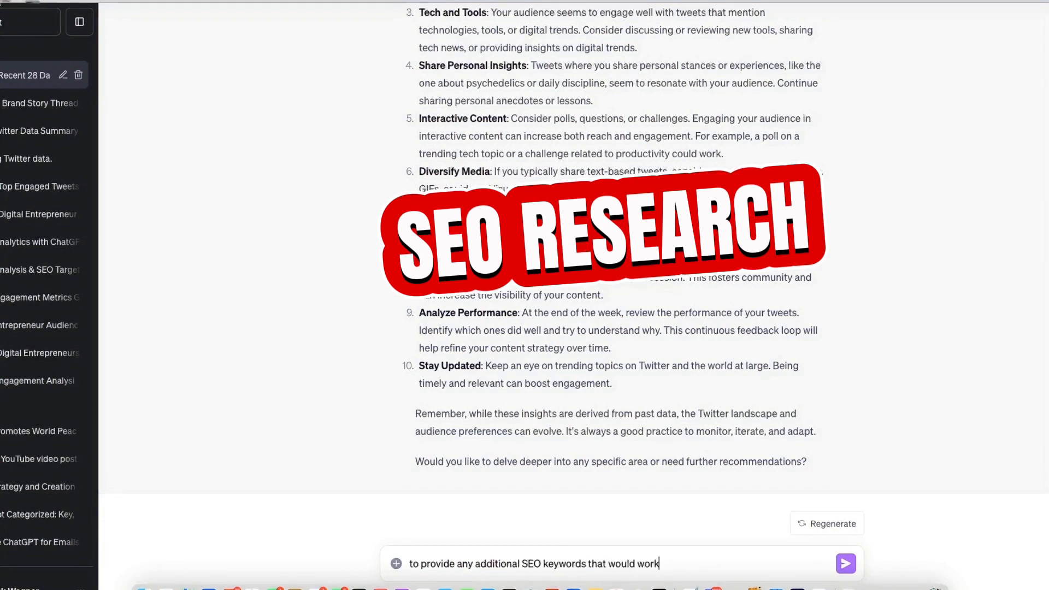
{"action": "type", "text": "with my aud"}
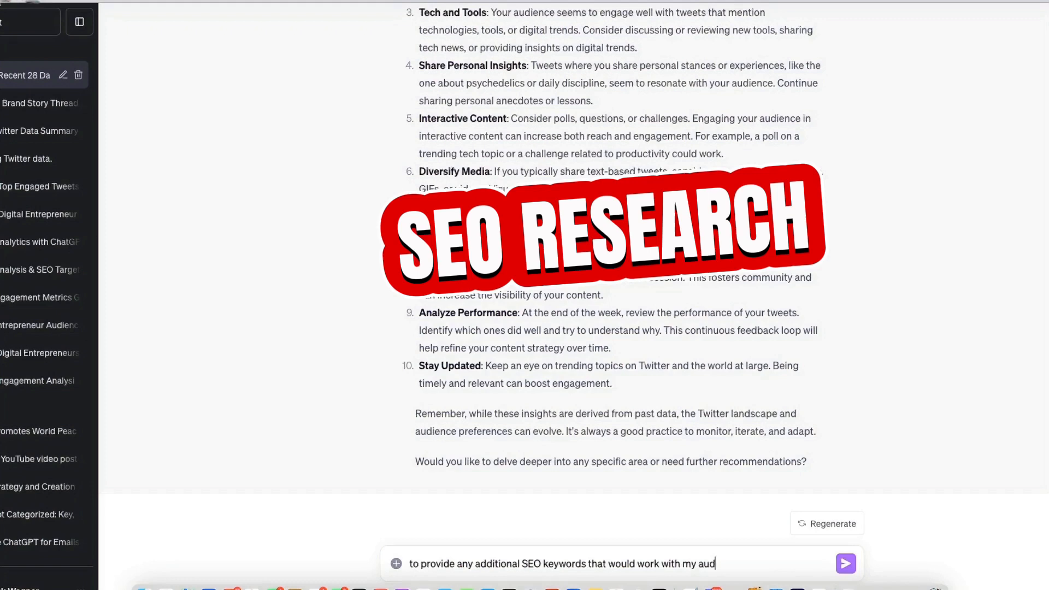
{"action": "type", "text": "ience and the data provided?"}
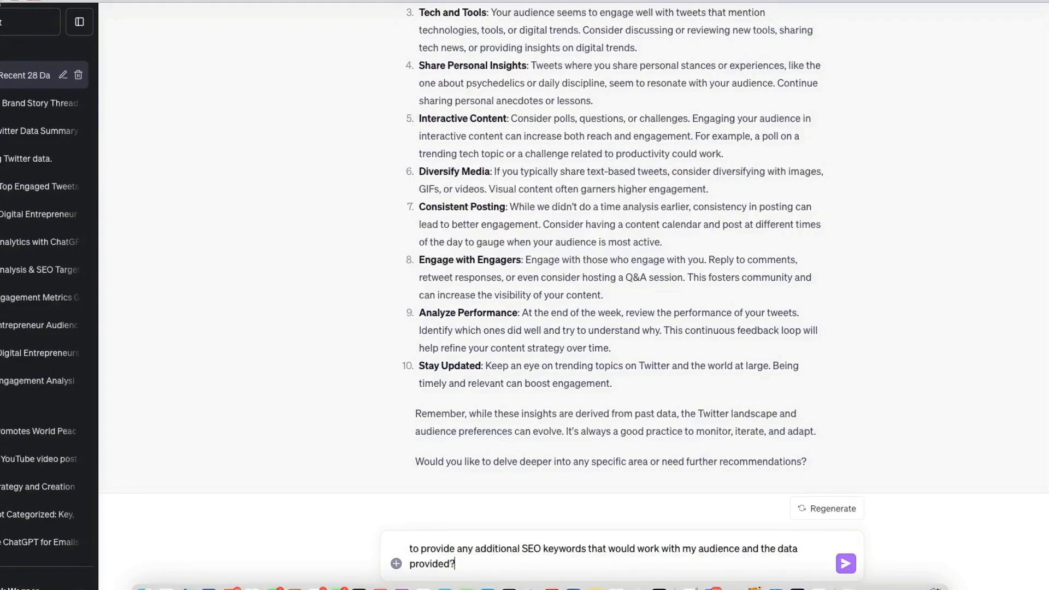
{"action": "left_click", "coordinate": [845, 564]}
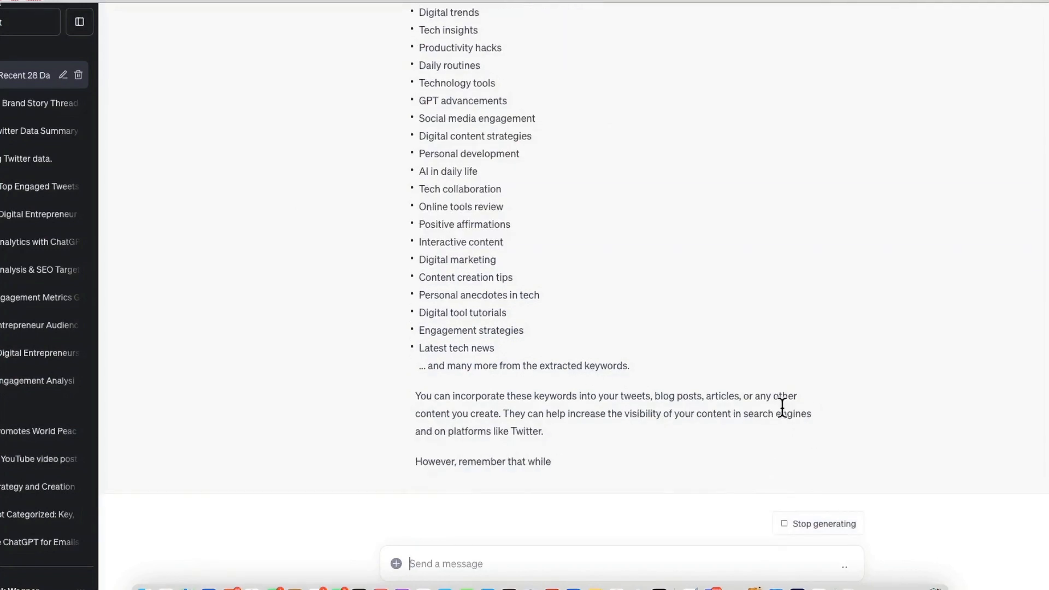
- Review the SEO keyword list and draft 'now let's brainstorm 25 content ideas based on my top engaged tweets and the SEO keywords'
{"action": "scroll", "scroll_direction": "down", "scroll_amount": 3}
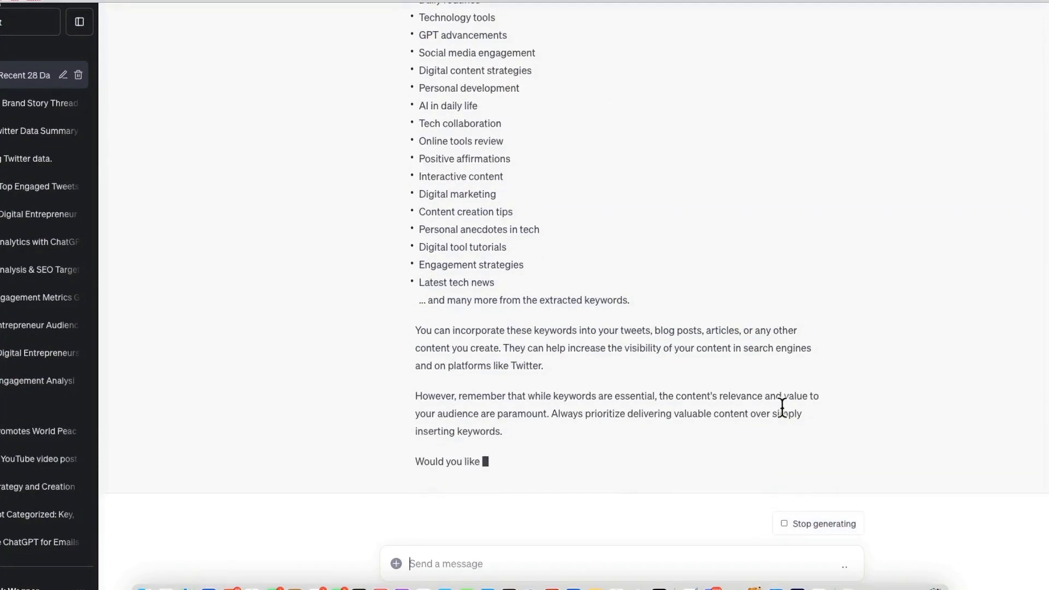
{"action": "type", "text": "now let's brainstorm 25 content ideas based on my top engaged tweets and the SEO keywords researched above focusing on my audience of Digital Entrepreneurs"}
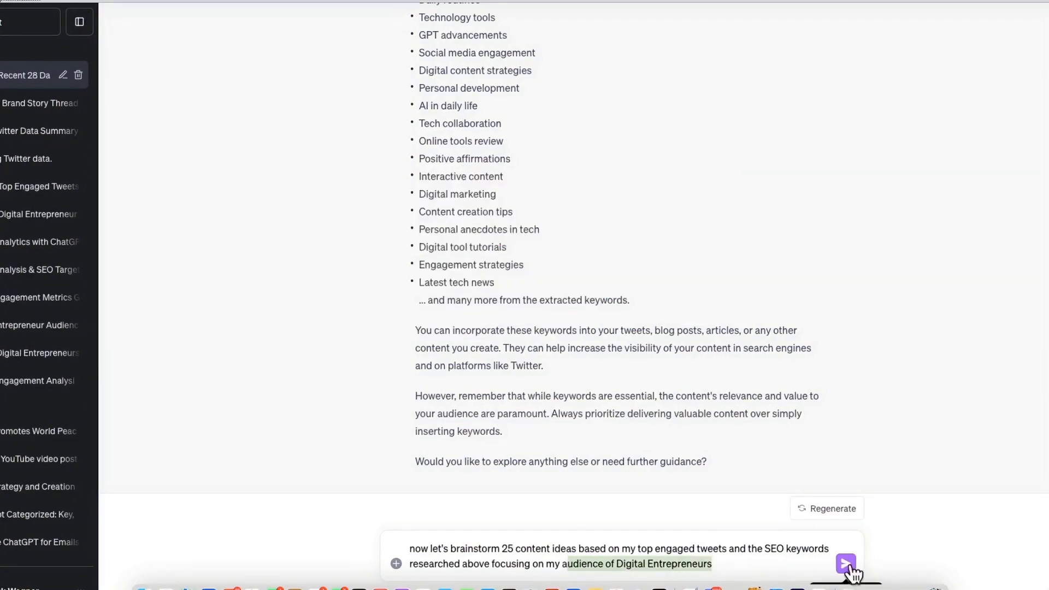
- Send the brainstorm request for 25 Digital Entrepreneur content ideas
{"action": "left_click", "coordinate": [844, 563]}
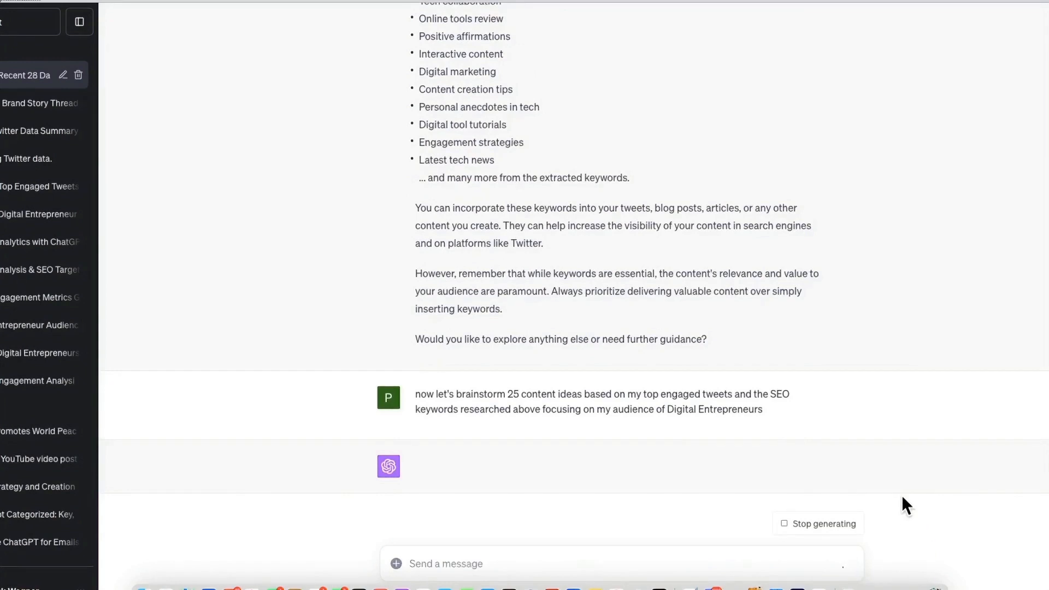